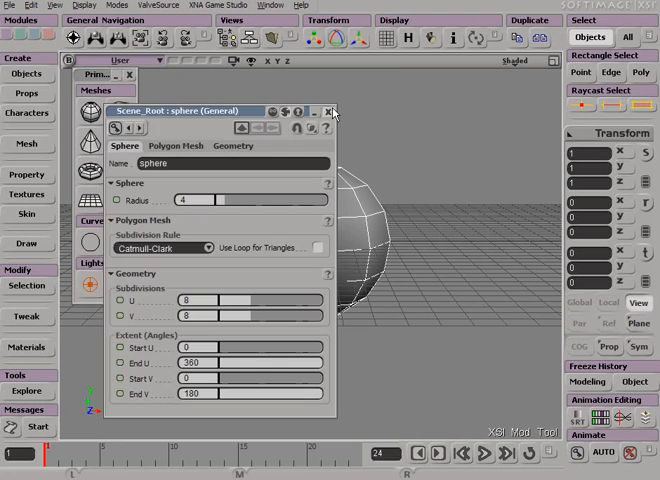
Step: Close the sphere's property window, leaving only the sphere in the viewport
click(330, 110)
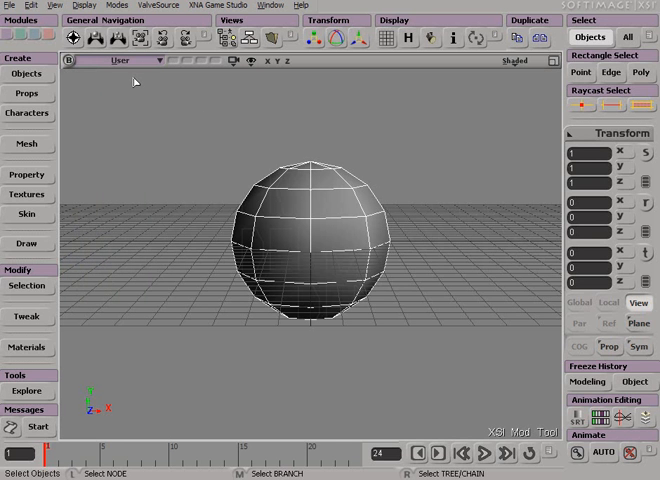
mouse_move(570, 50)
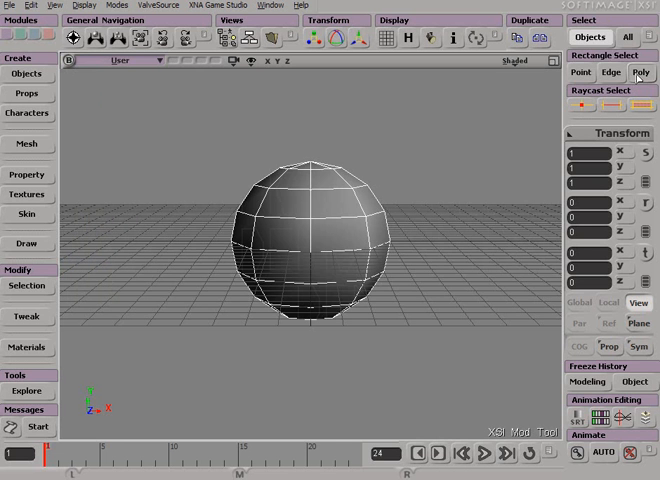
mouse_move(588, 36)
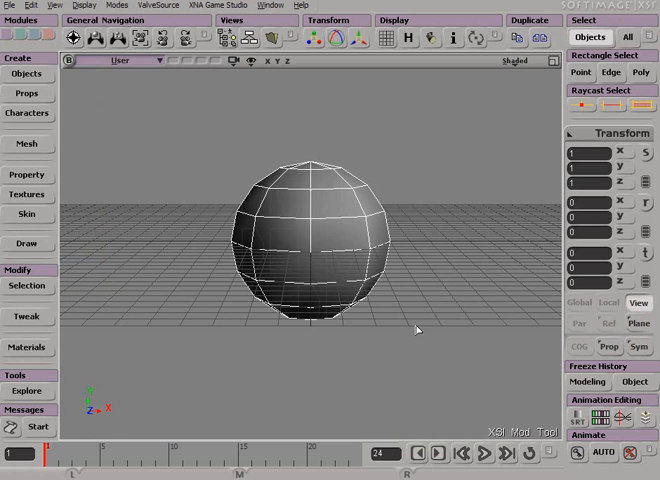
mouse_move(260, 396)
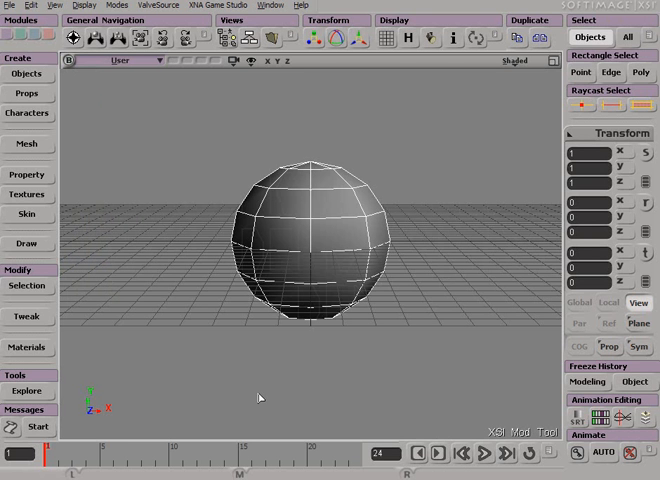
mouse_move(258, 398)
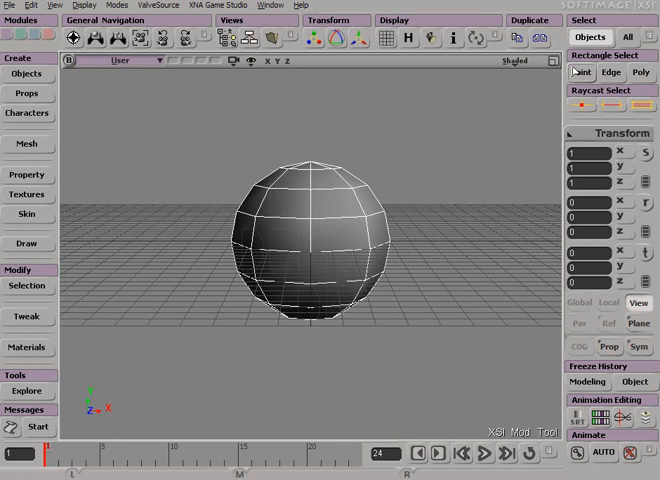
click(580, 72)
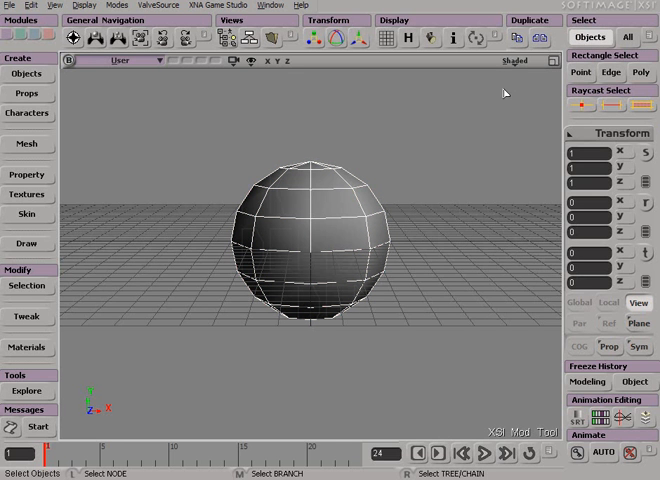
mouse_move(404, 140)
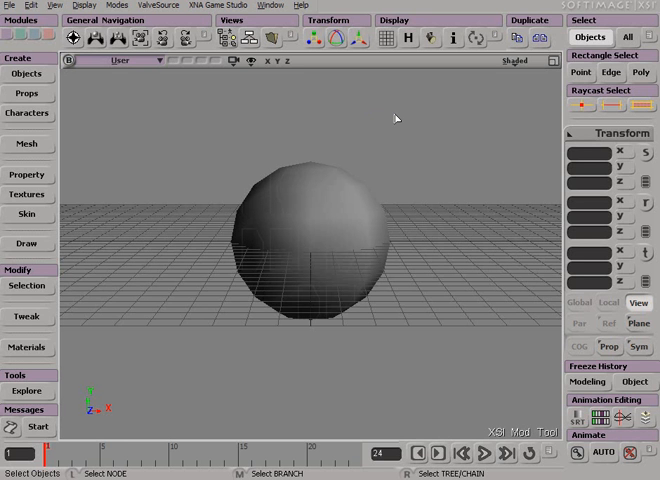
mouse_move(256, 110)
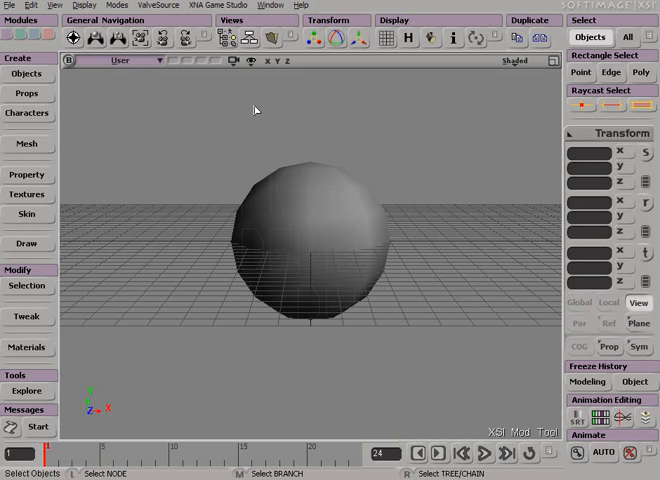
drag(256, 108, 368, 208)
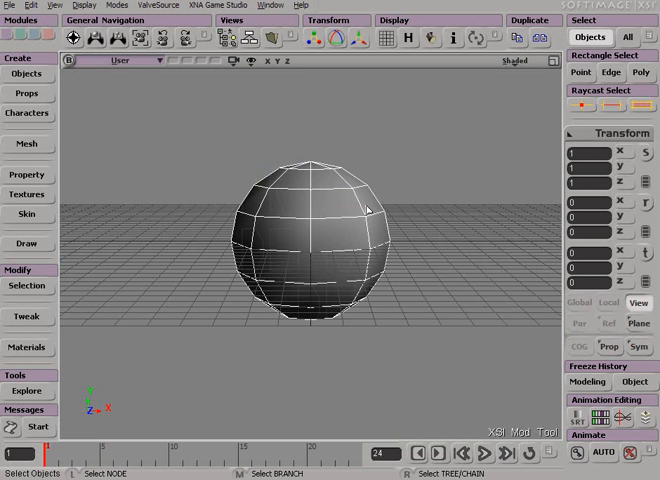
mouse_move(508, 120)
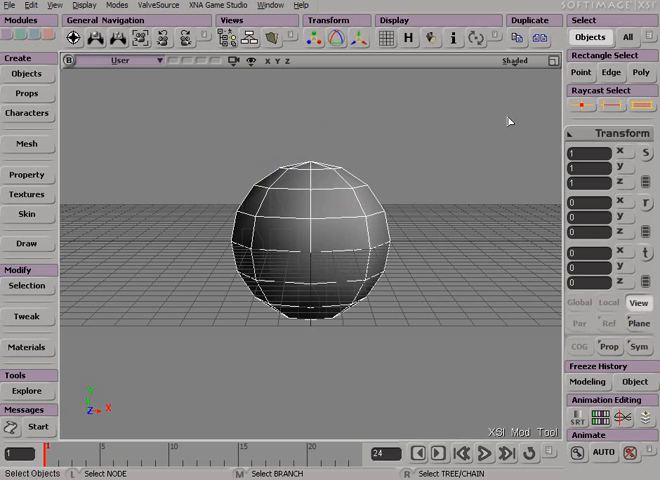
Step: Select all the sphere's points with a Rectangle Select in Point mode
click(580, 72)
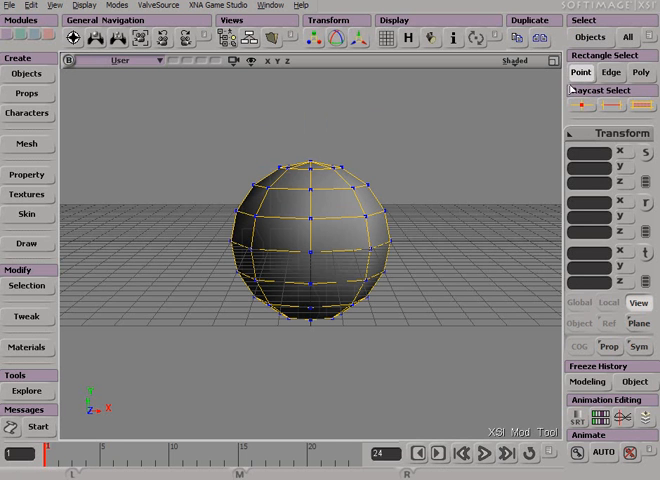
drag(214, 128, 392, 192)
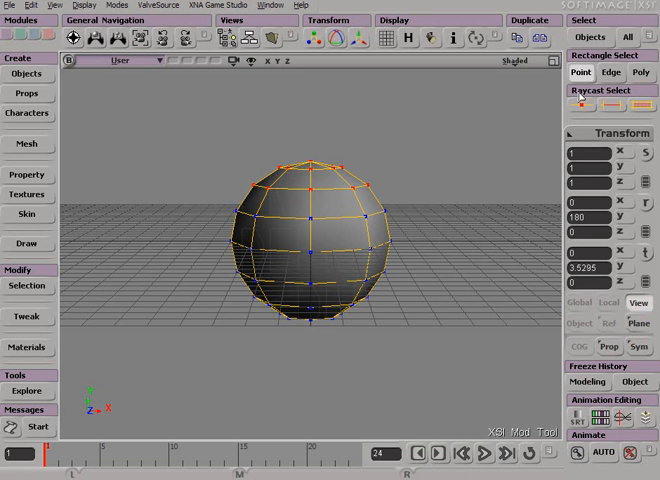
Step: Select the single polygon left of the sphere's centre with Raycast Poly select
click(612, 104)
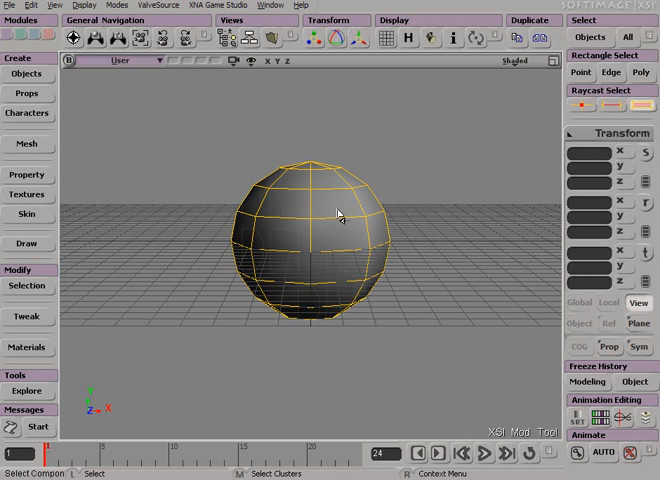
click(284, 240)
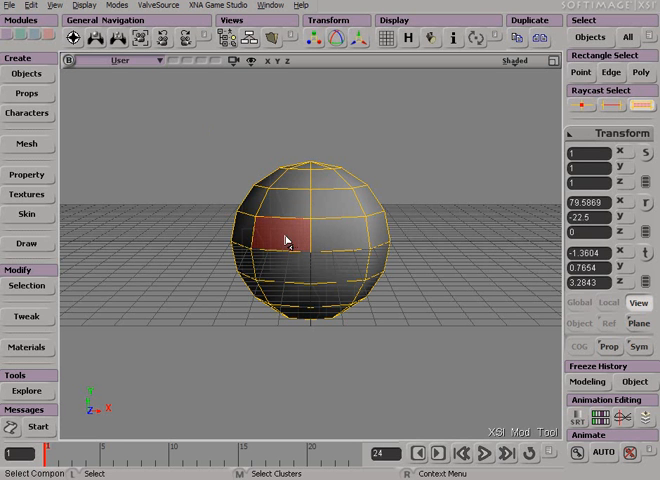